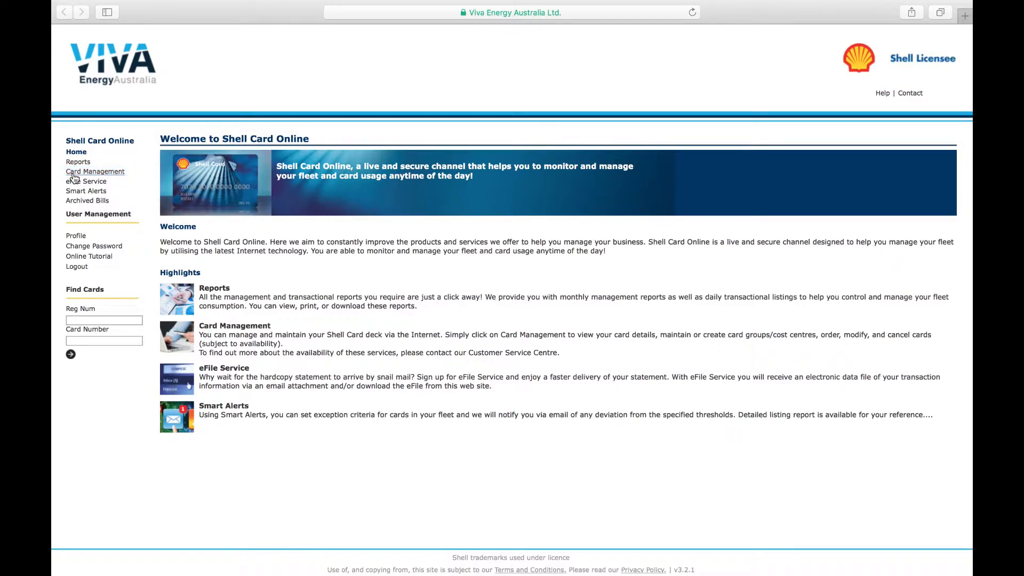
- Go to Card Management to reach the Maintain / Cancel Cards search form
{"action": "left_click", "coordinate": [95, 171]}
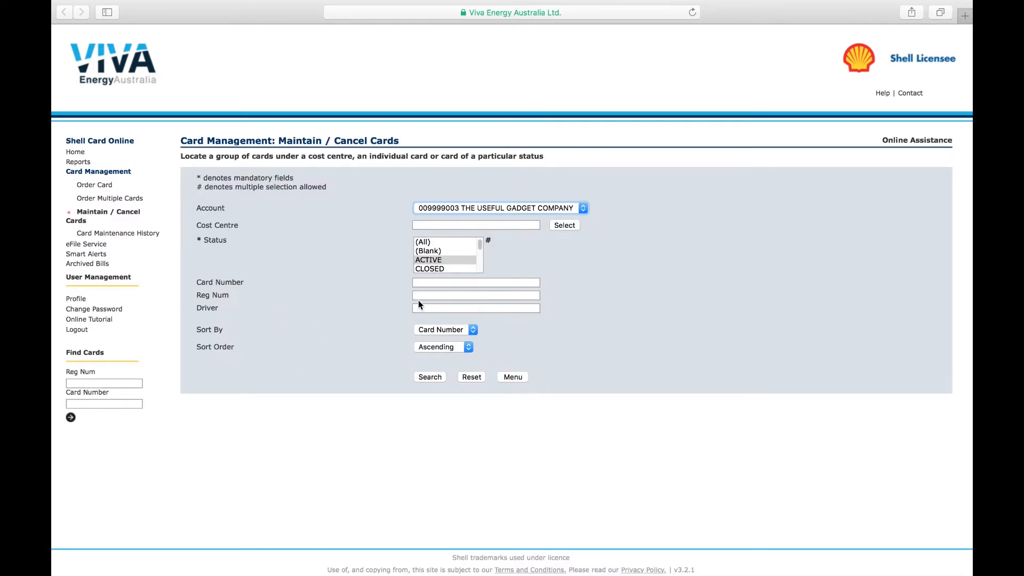
- Search for cards with registration A123JB, limited to ACTIVE status
{"action": "left_click", "coordinate": [476, 295]}
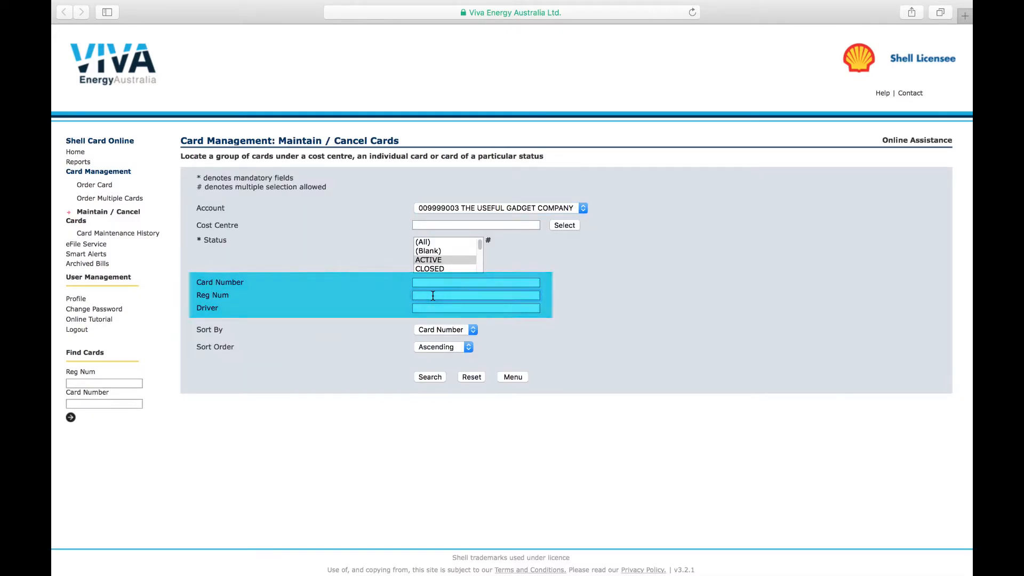
{"action": "type", "text": "A123JB"}
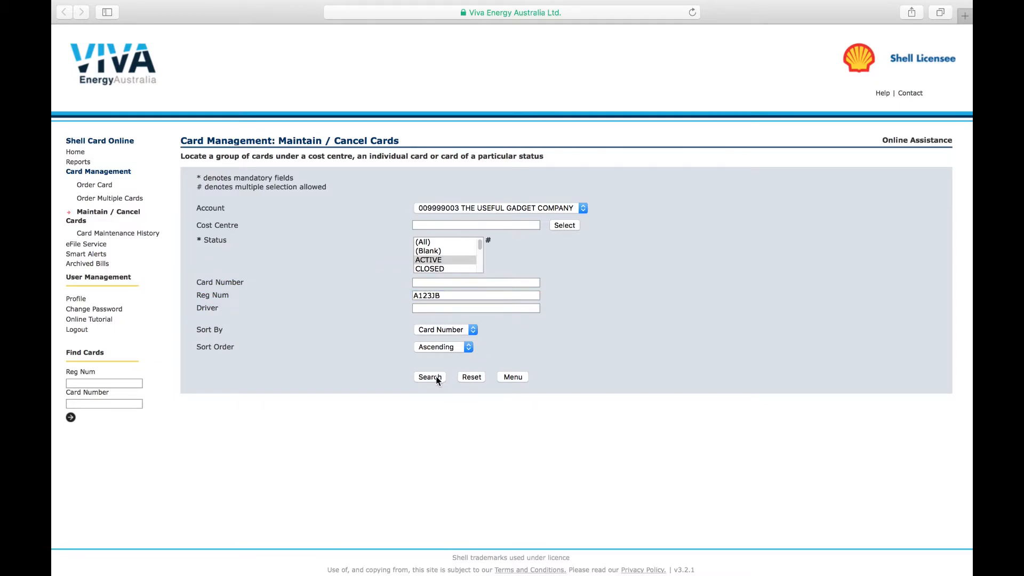
{"action": "left_click", "coordinate": [429, 377]}
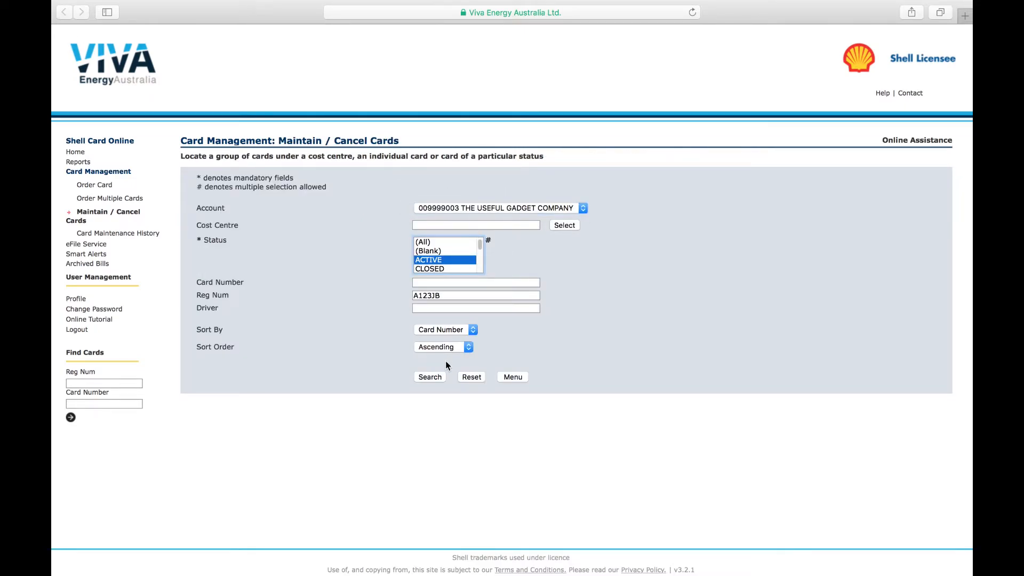
{"action": "left_click", "coordinate": [430, 376]}
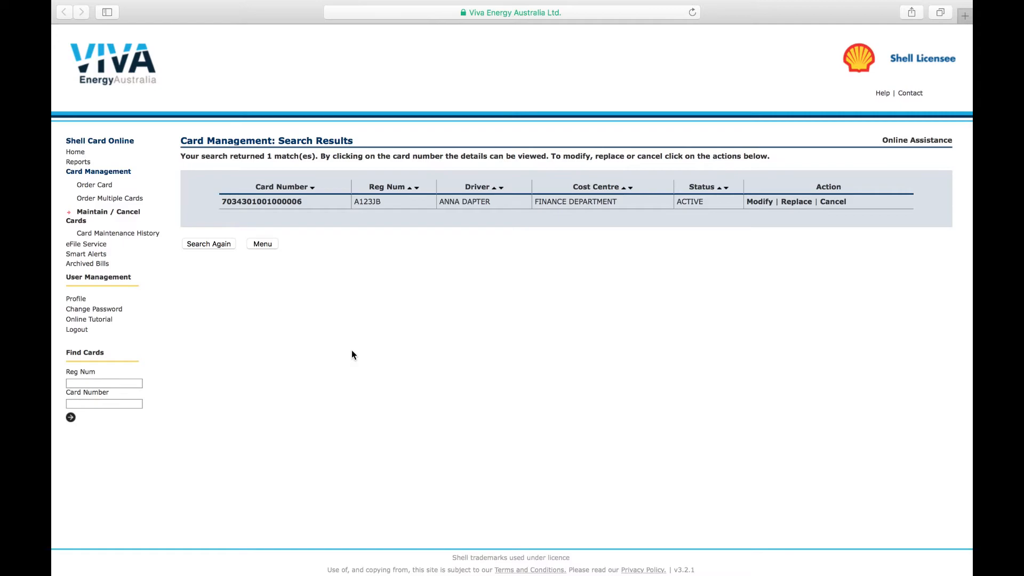
{"action": "mouse_move", "coordinate": [355, 317]}
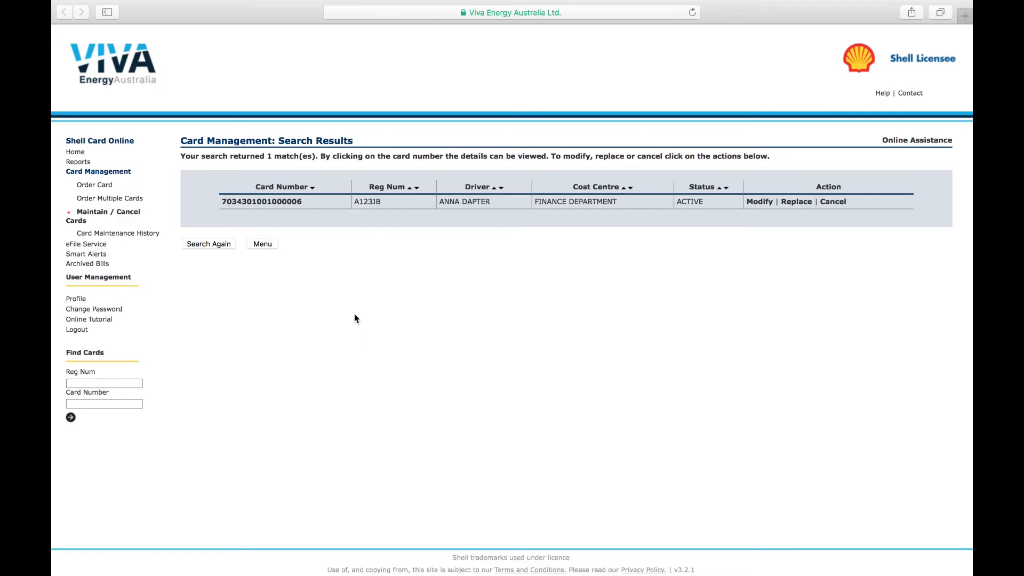
{"action": "mouse_move", "coordinate": [289, 217]}
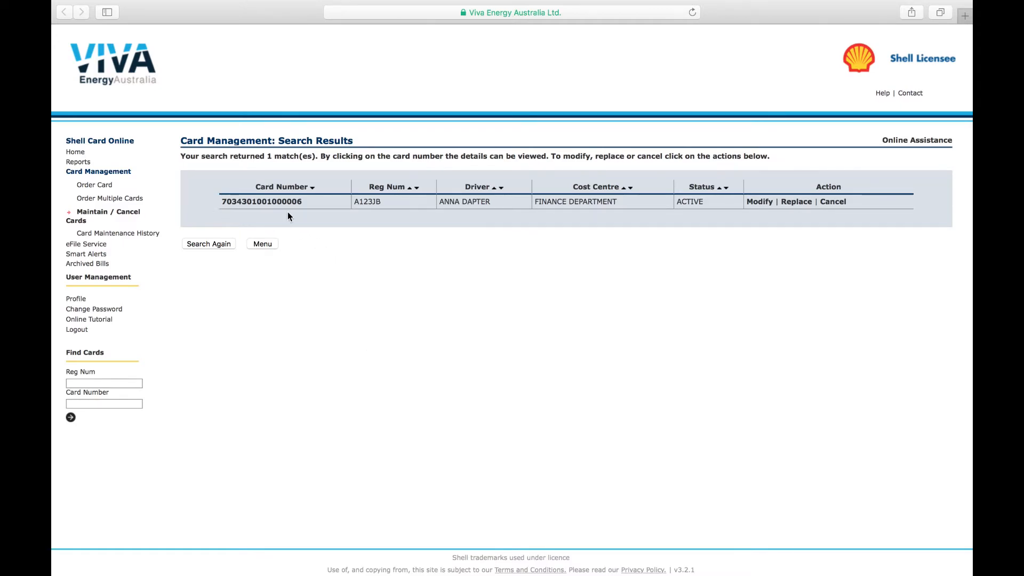
- Modify the found card and submit its product/service restrictions for update
{"action": "left_click", "coordinate": [759, 202]}
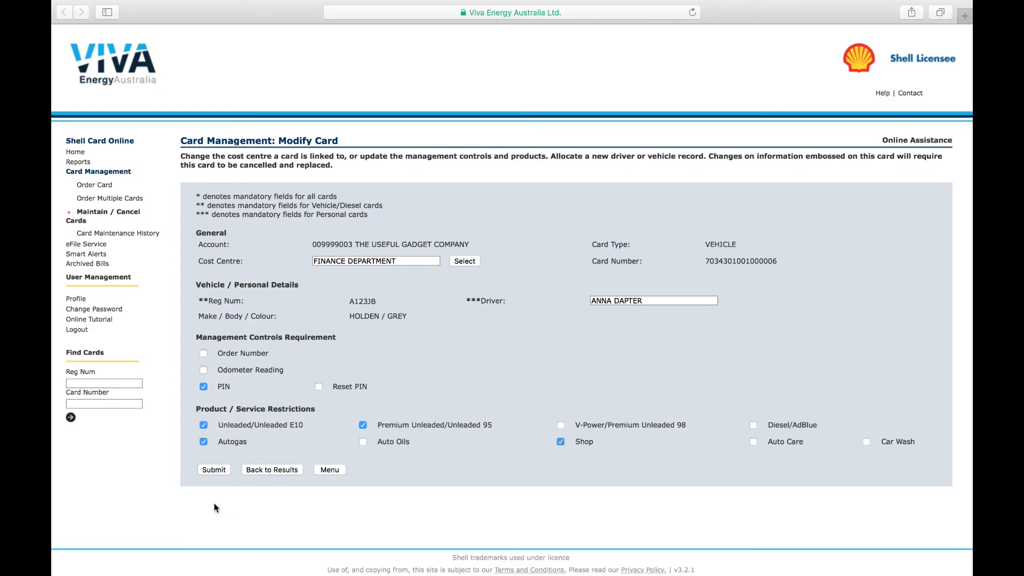
{"action": "left_click", "coordinate": [213, 469]}
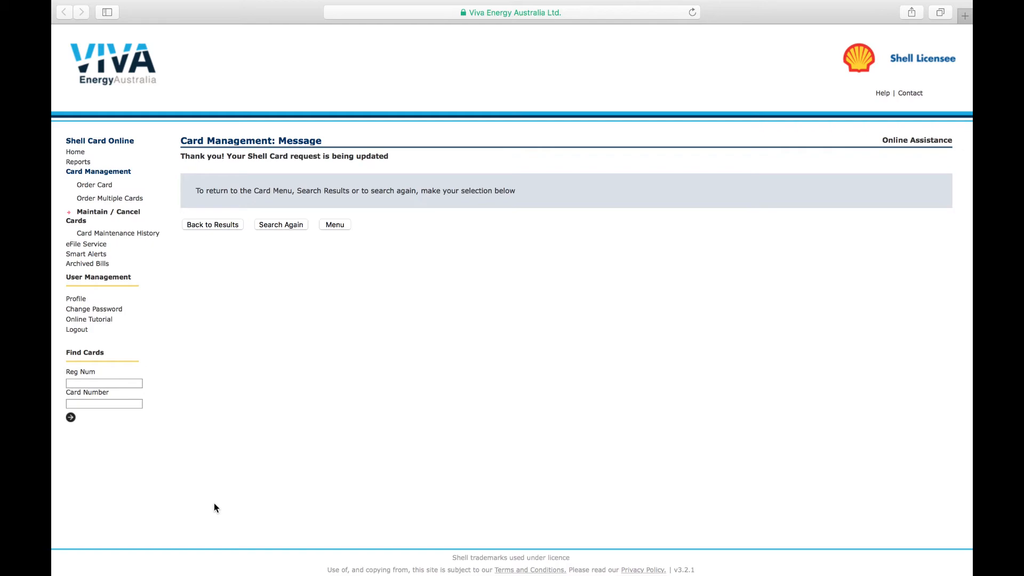